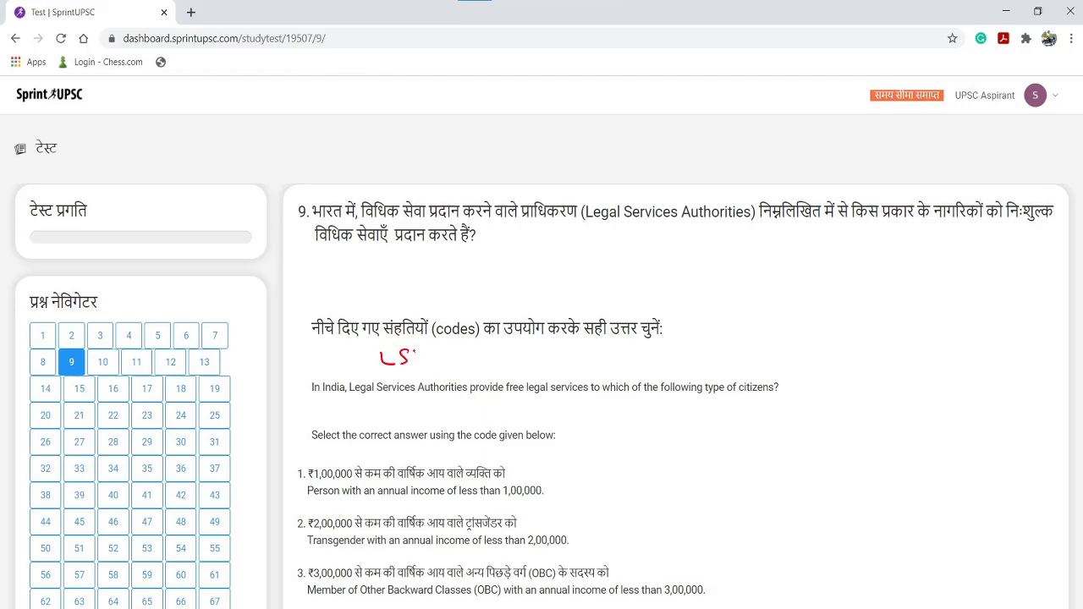
Handwrite the red abbreviation 'LSA' under question 9's Hindi instruction line.
{"action": "left_click_drag", "start_coordinate": [406, 356], "coordinate": [449, 355]}
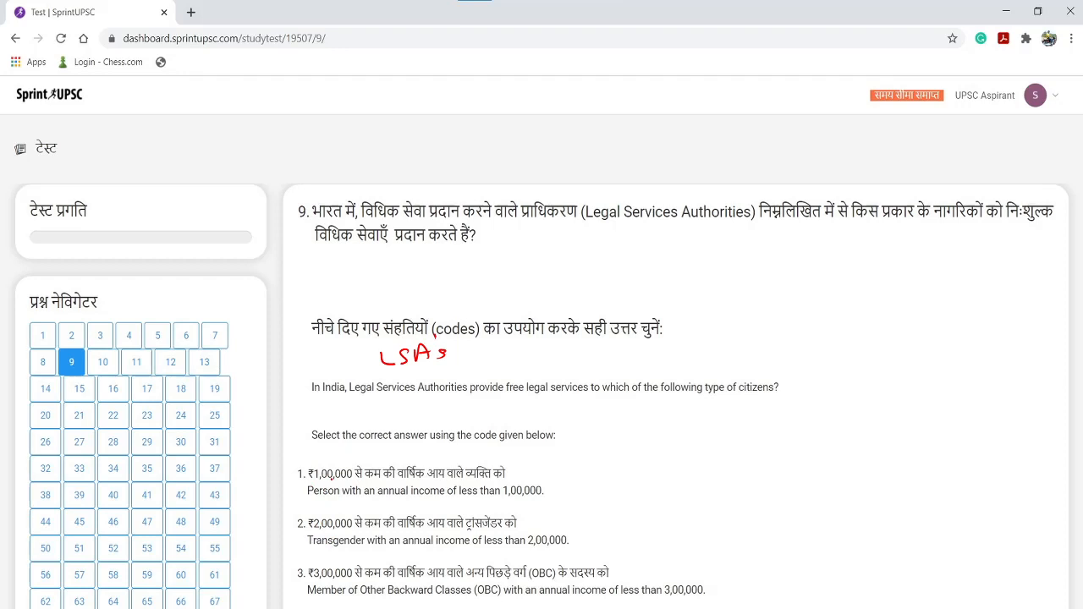
Scroll to the four statements and write a circled red 'LSA' beside 'Select the correct answer'.
{"action": "scroll", "scroll_direction": "down", "scroll_amount": 3}
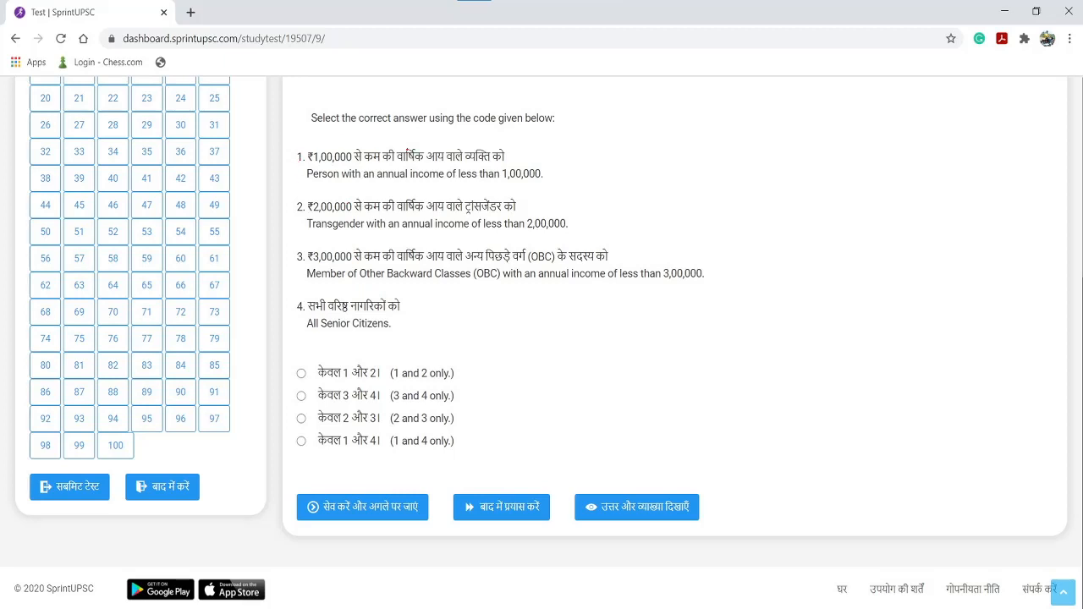
{"action": "left_click_drag", "start_coordinate": [592, 148], "coordinate": [630, 139]}
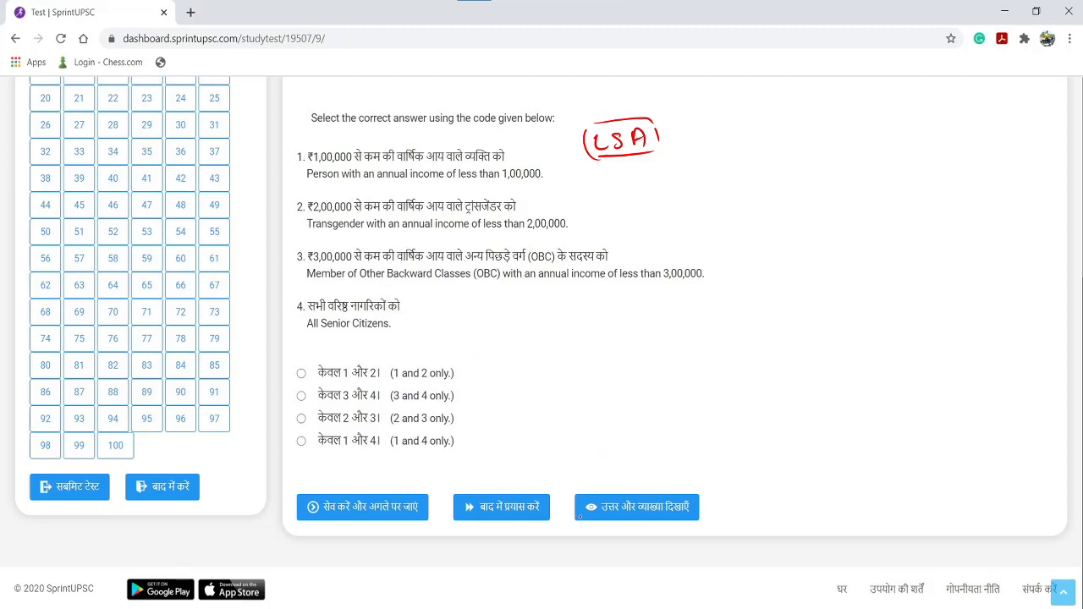
Show the answer and explanation, revealing option A (1 and 2 only) as correct.
{"action": "left_click", "coordinate": [637, 507]}
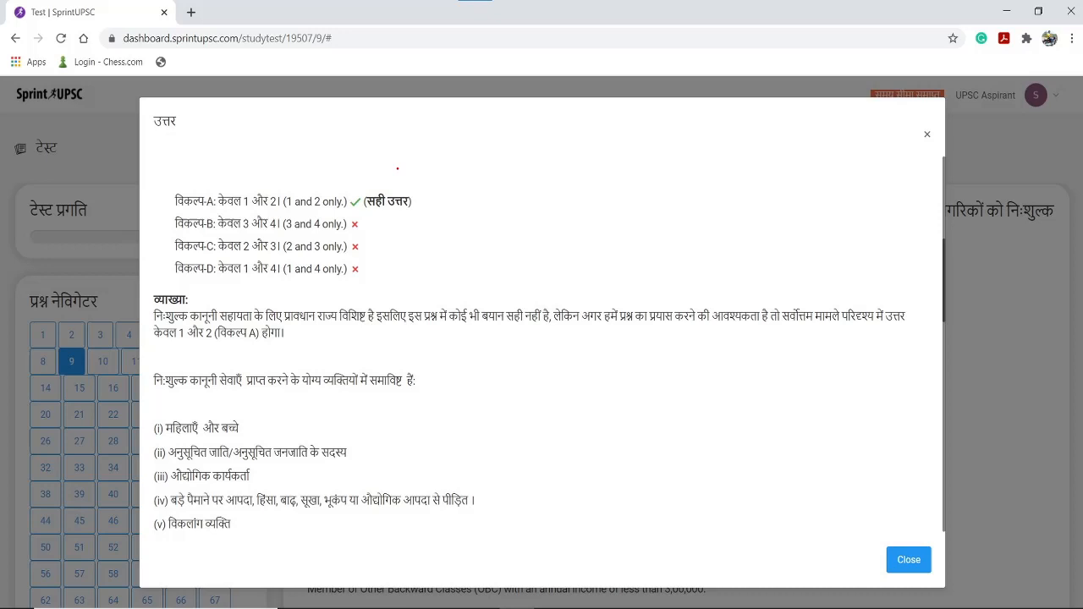
{"action": "scroll", "scroll_direction": "down", "scroll_amount": 3}
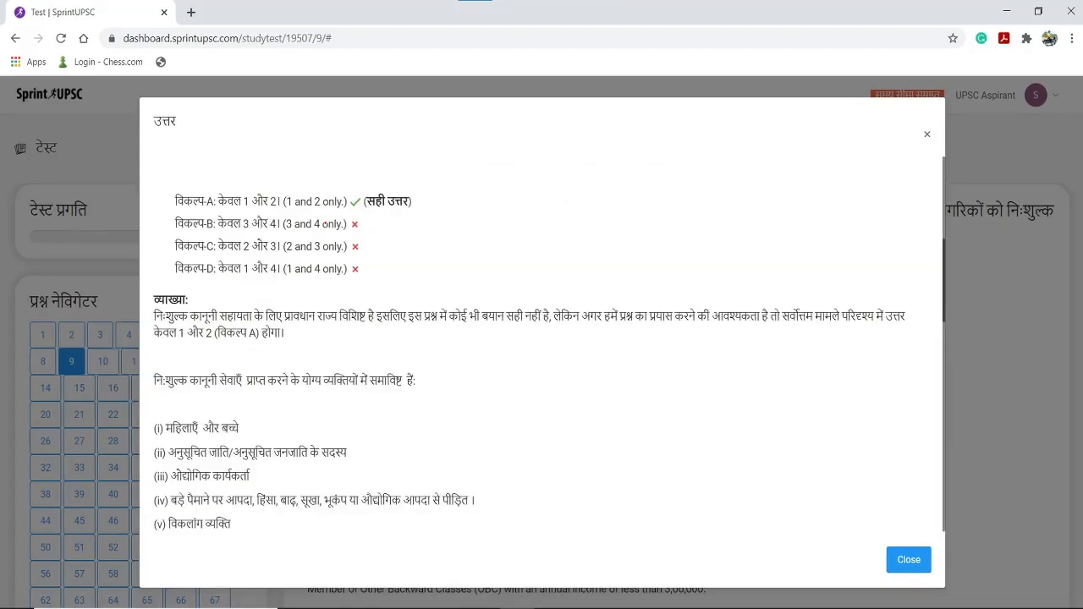
{"action": "mouse_move", "coordinate": [326, 223]}
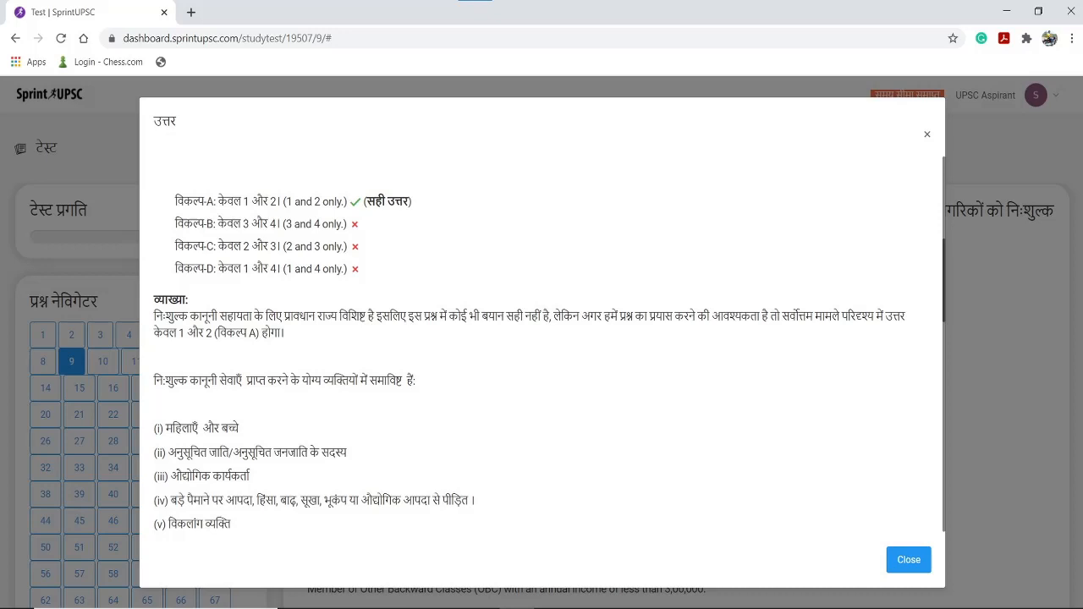
Scroll the answer dialog to the English explanation with the nalsa.gov.in link and income limits.
{"action": "scroll", "scroll_direction": "down", "scroll_amount": 3}
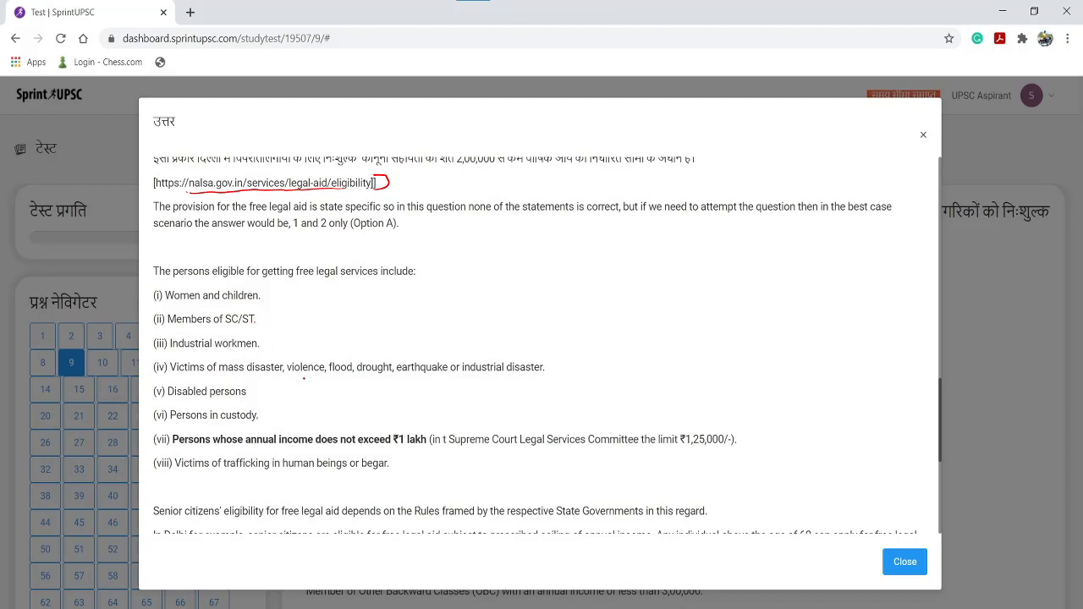
{"action": "mouse_move", "coordinate": [436, 379]}
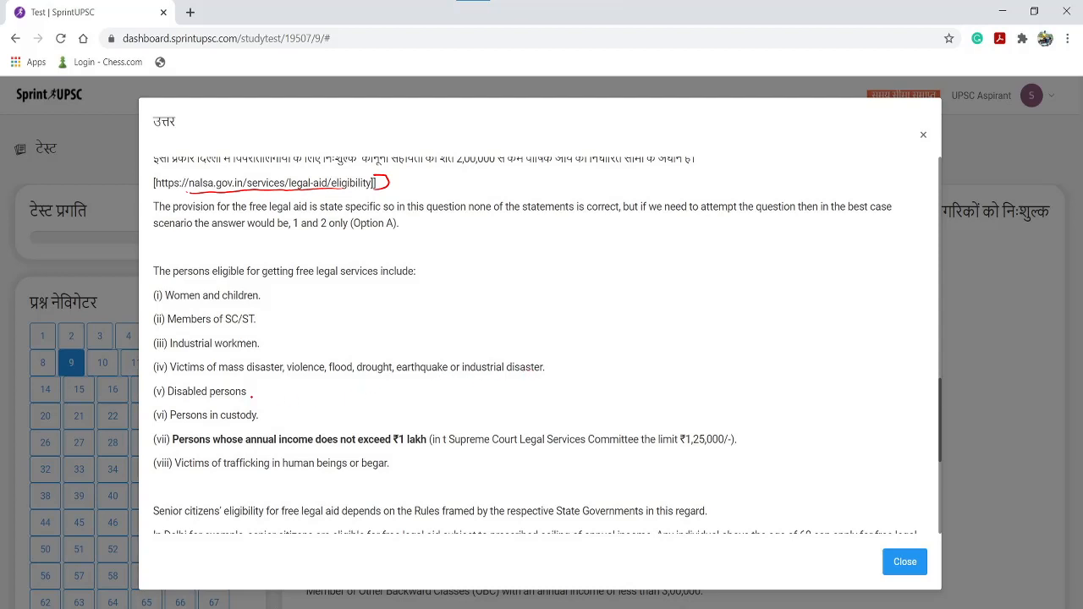
{"action": "mouse_move", "coordinate": [251, 397]}
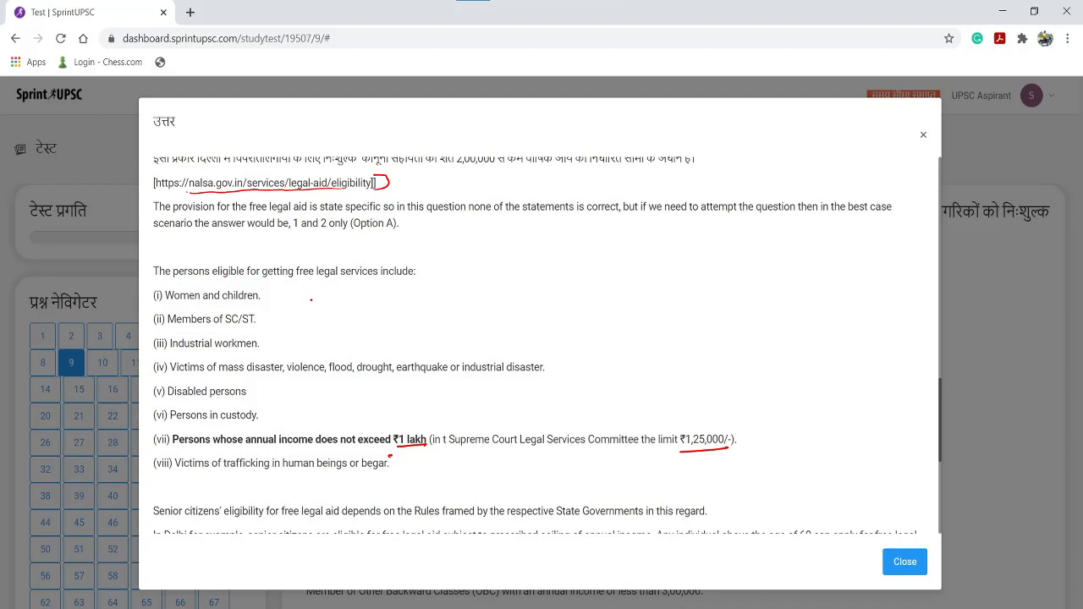
Scroll to the senior citizens paragraph and red-underline the nalsa.gov.in eligibility source link.
{"action": "scroll", "scroll_direction": "down", "scroll_amount": 3}
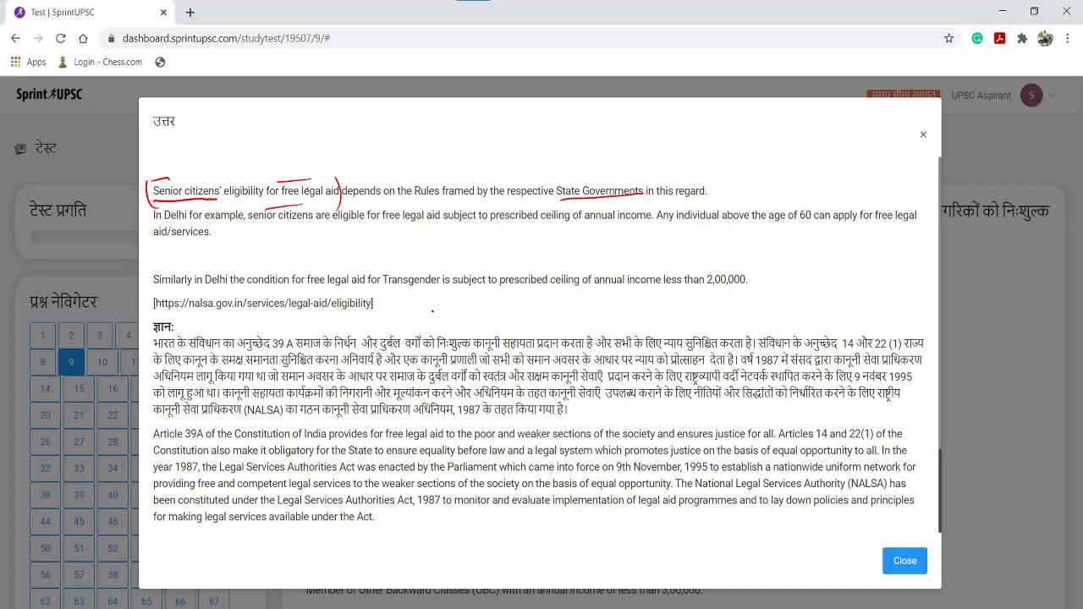
{"action": "mouse_move", "coordinate": [427, 316]}
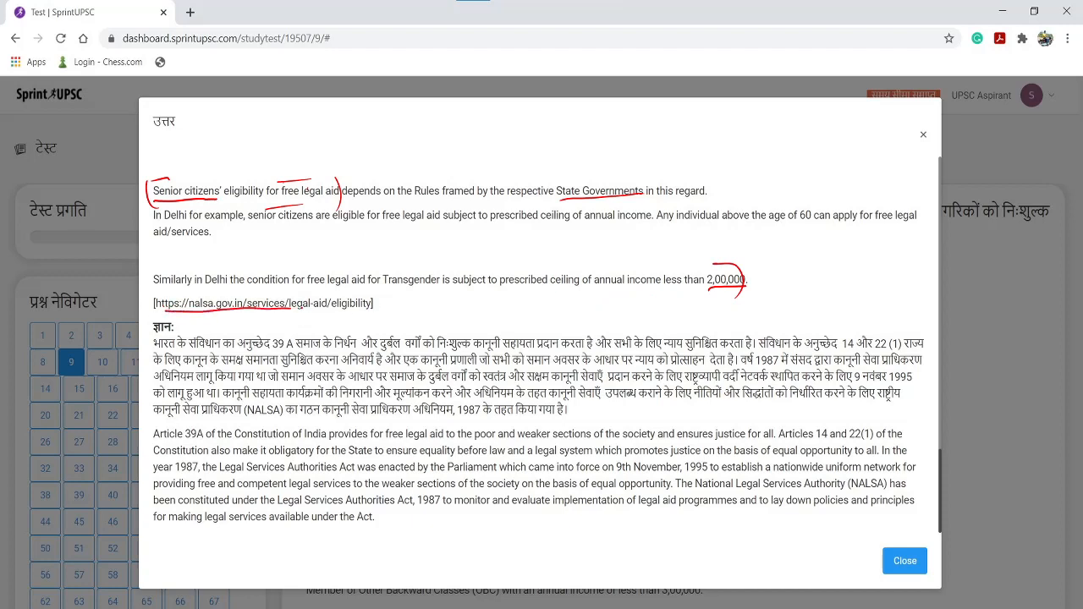
{"action": "left_click_drag", "start_coordinate": [156, 315], "coordinate": [377, 303]}
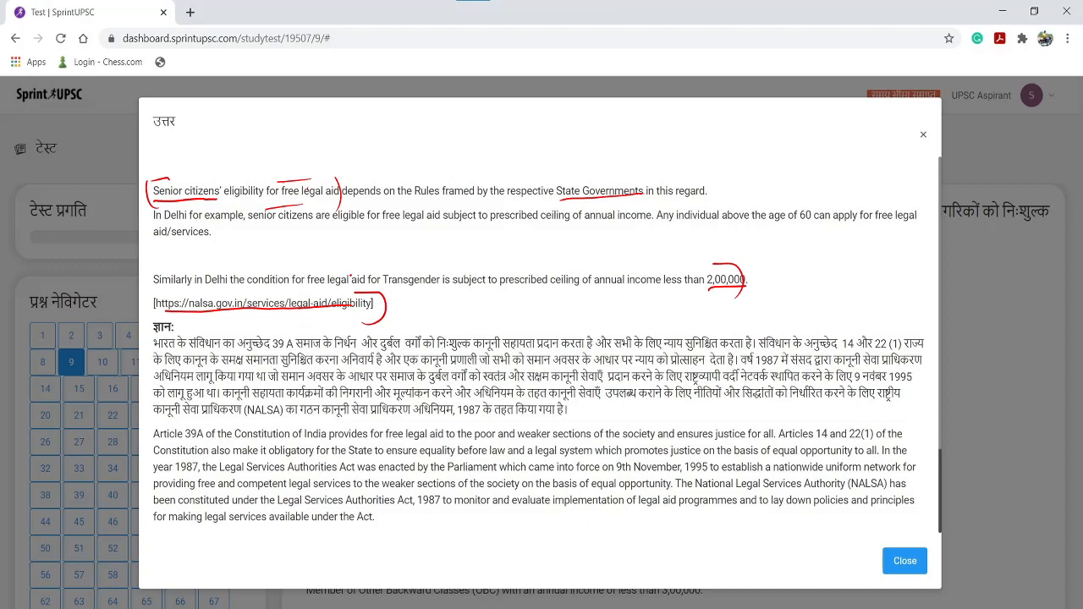